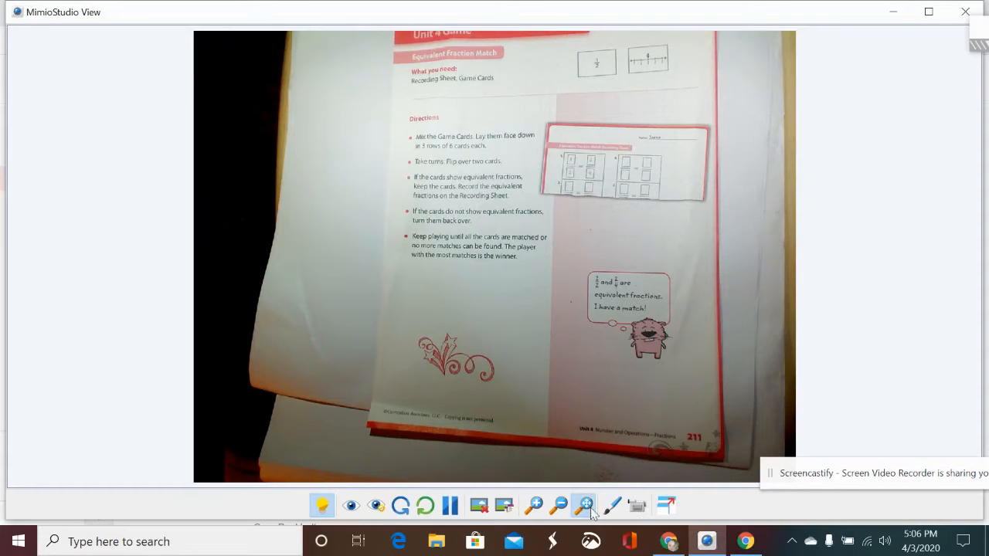
# Zoom the document camera image so the Equivalent Fraction Match directions become readable.
pyautogui.click(536, 505)
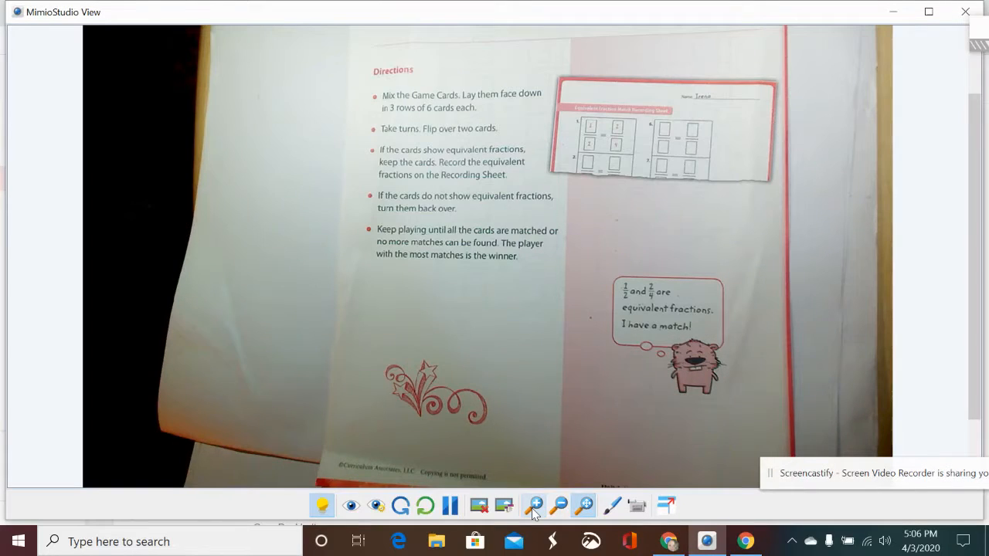